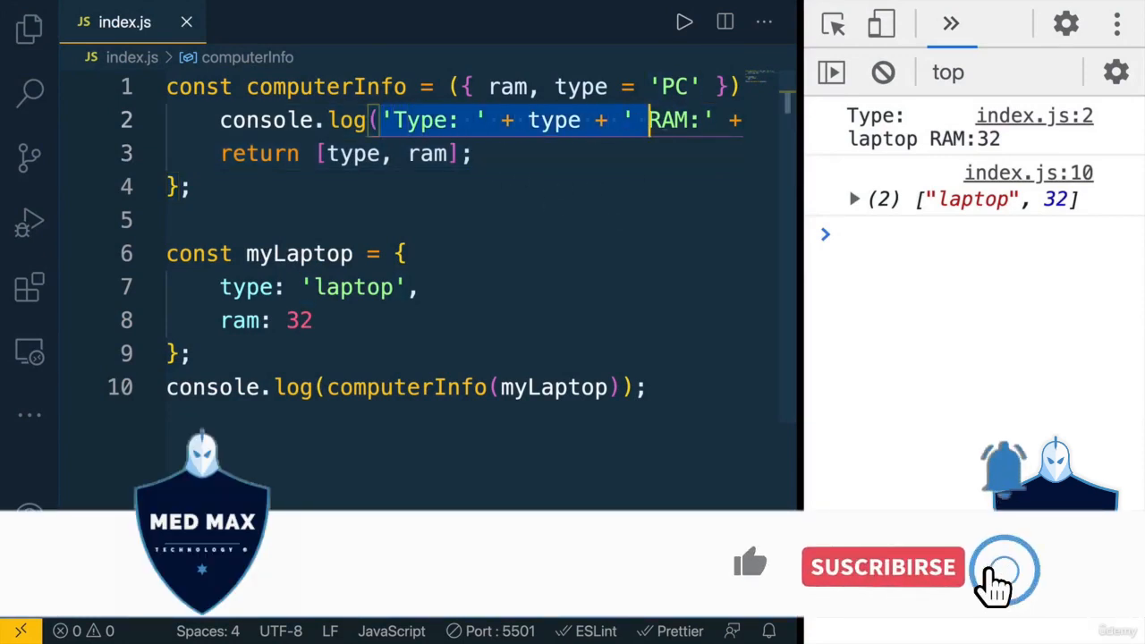
# Step: Replace the file contents with only the 'Type: ' + type + ' RAM:' + ram expression
pyautogui.click(883, 567)
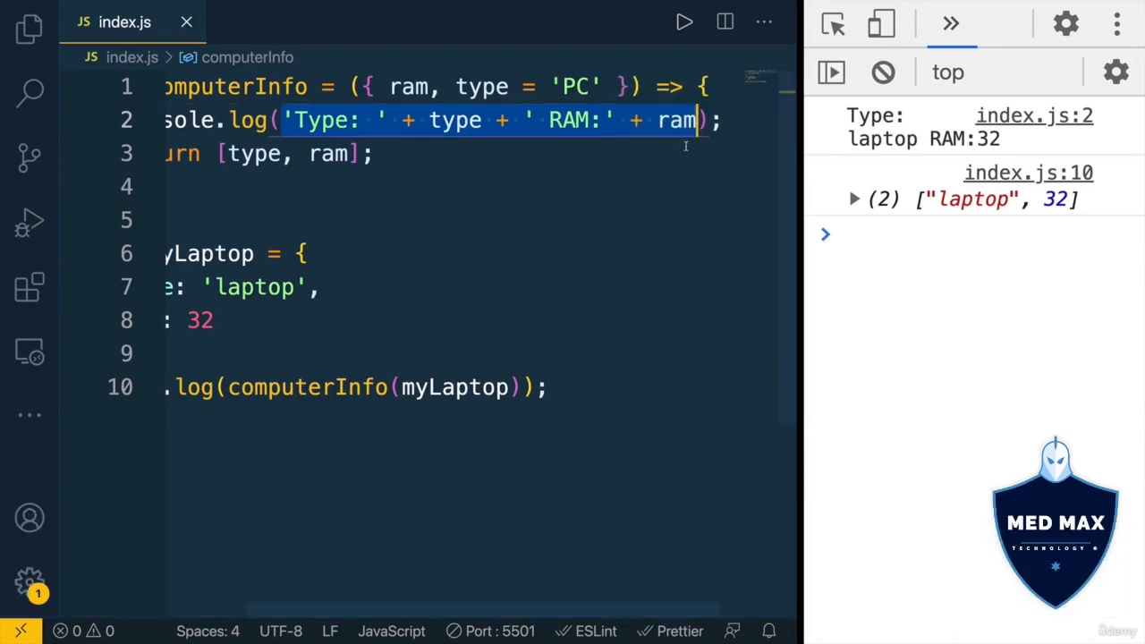
pyautogui.press('Ctrl+a')
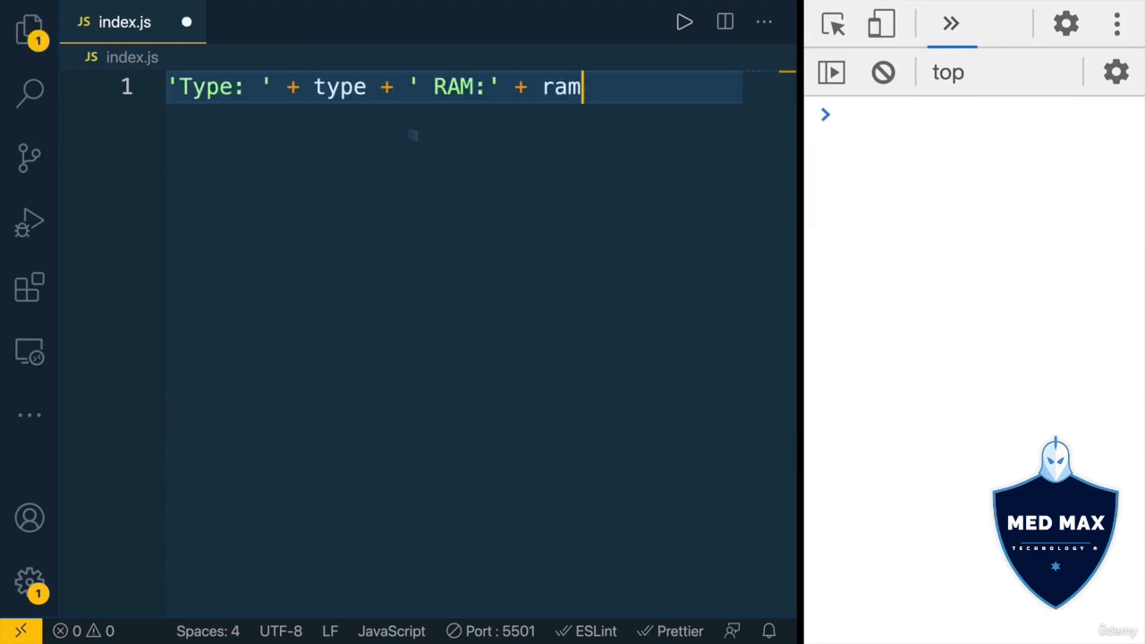
# Step: Declare const type = 'tablet' and const ram = '8' above the expression
pyautogui.doubleClick(217, 87)
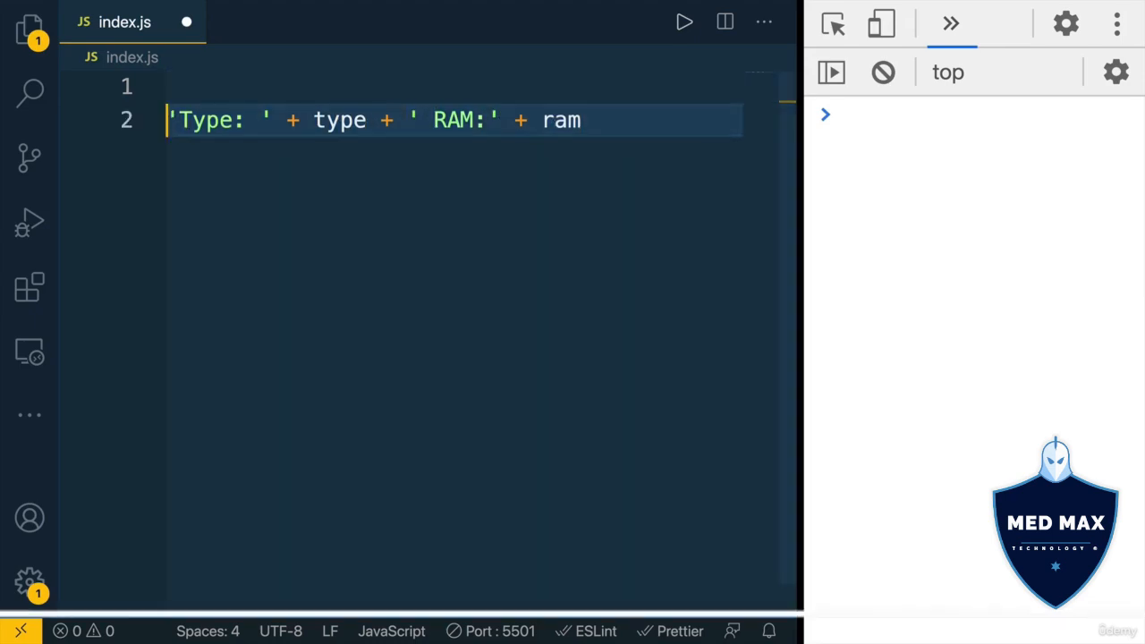
pyautogui.write('const type')
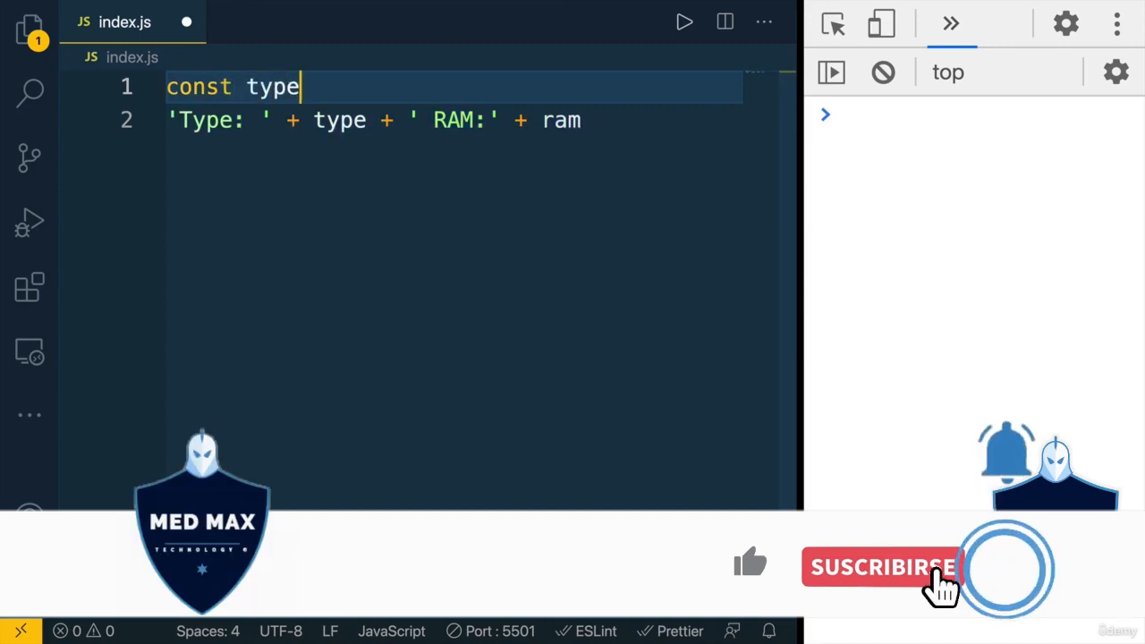
pyautogui.write("= 't")
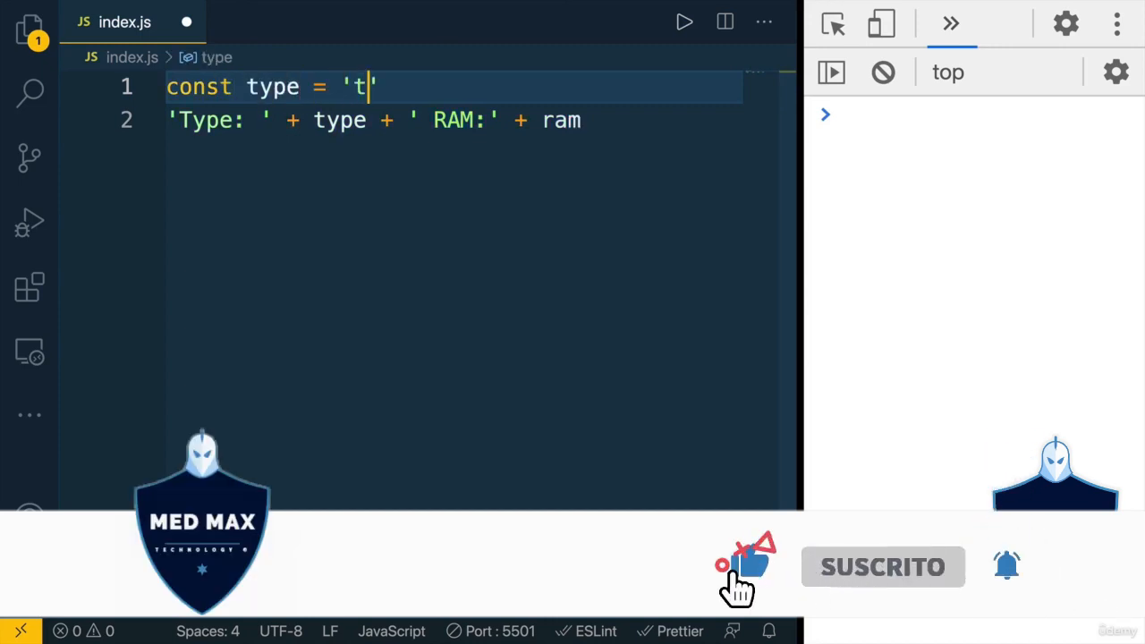
pyautogui.write("ablet';")
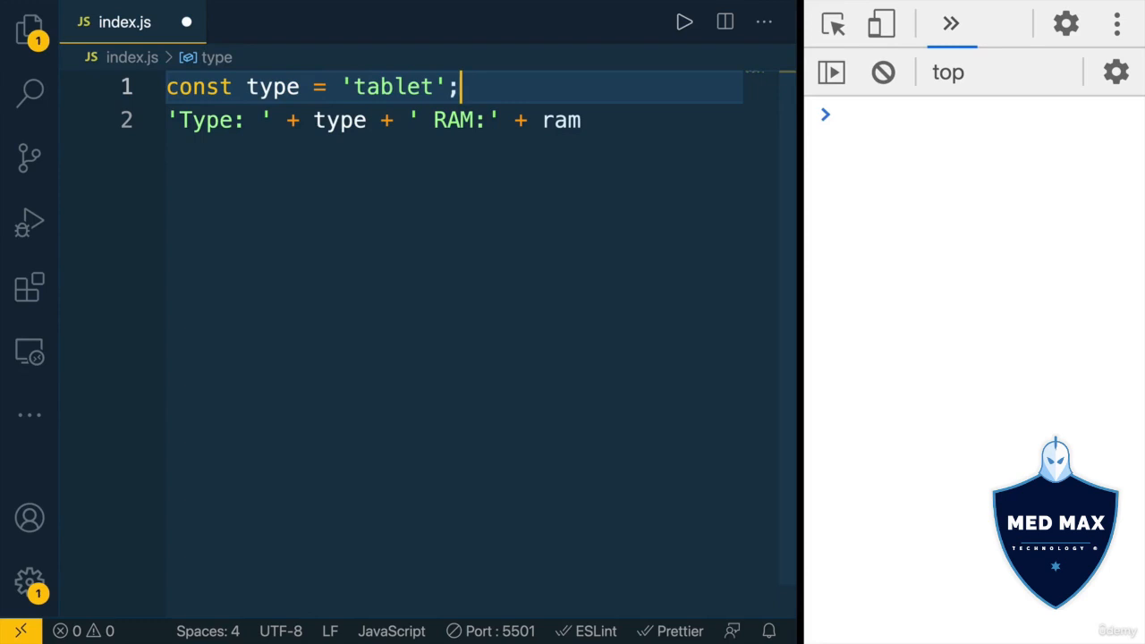
pyautogui.write('const ram')
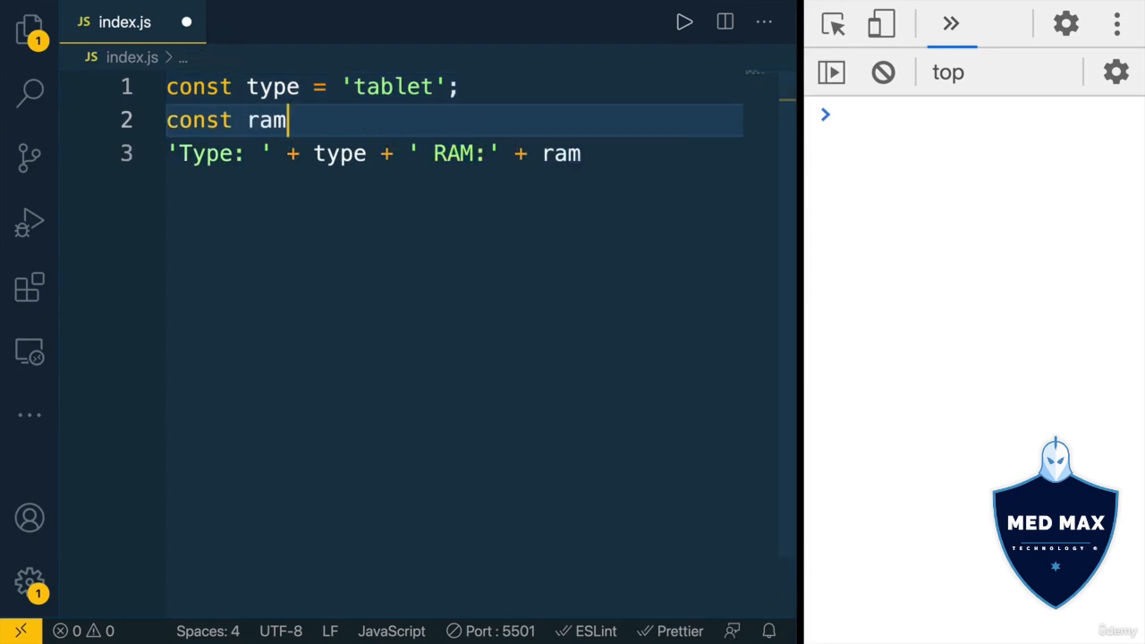
pyautogui.write("= '8';")
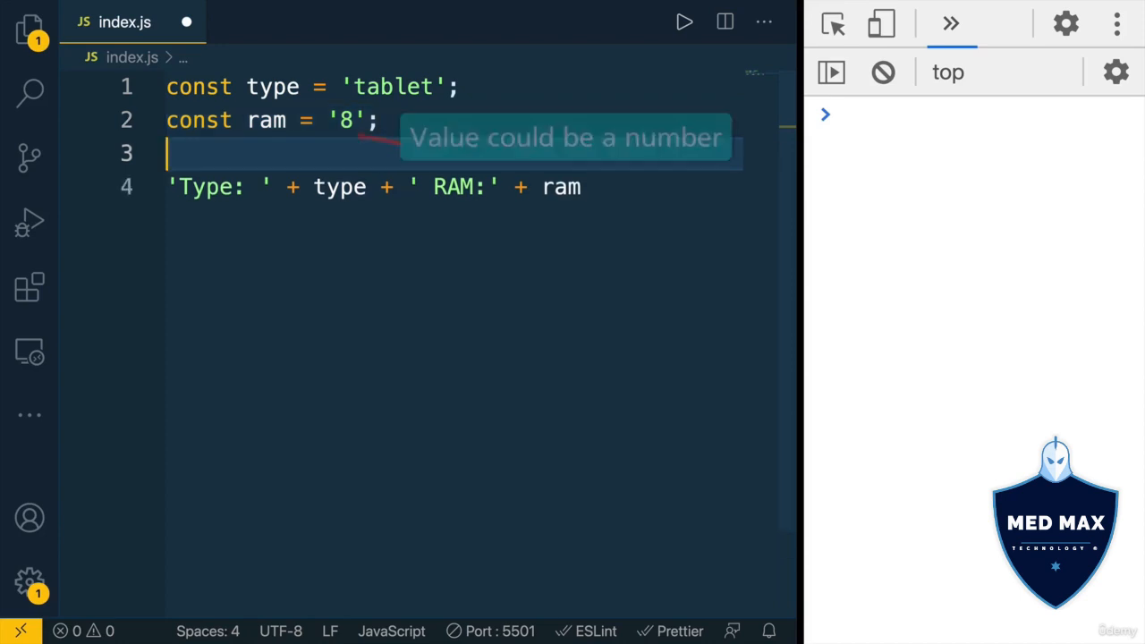
# Step: Assign the concatenation to const info and add console.log(info);
pyautogui.write('const info =')
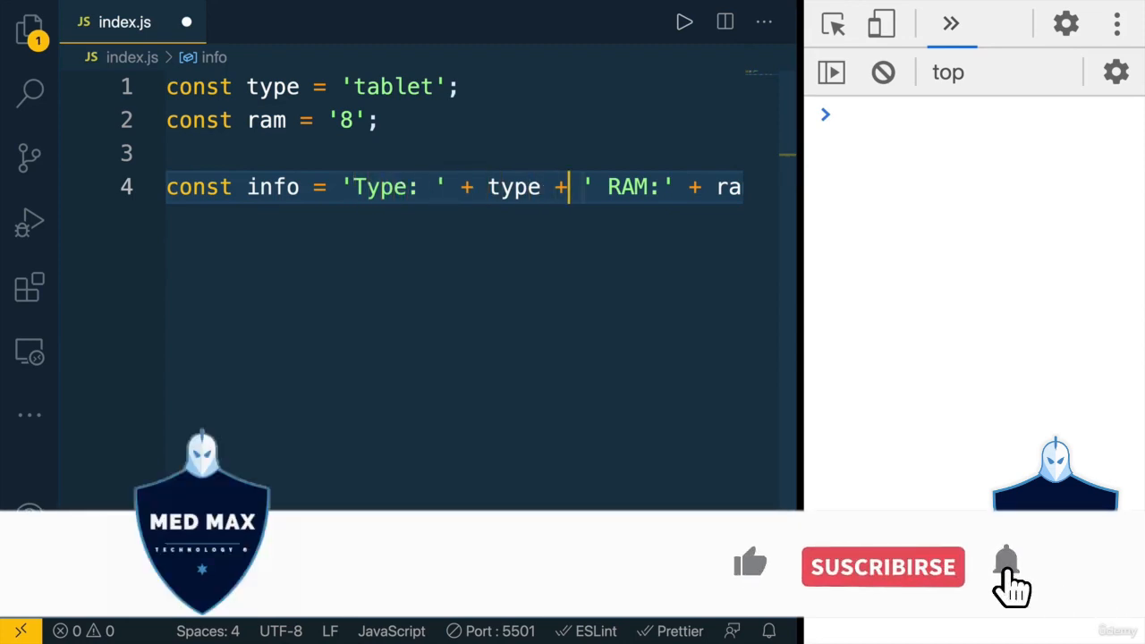
pyautogui.click(882, 567)
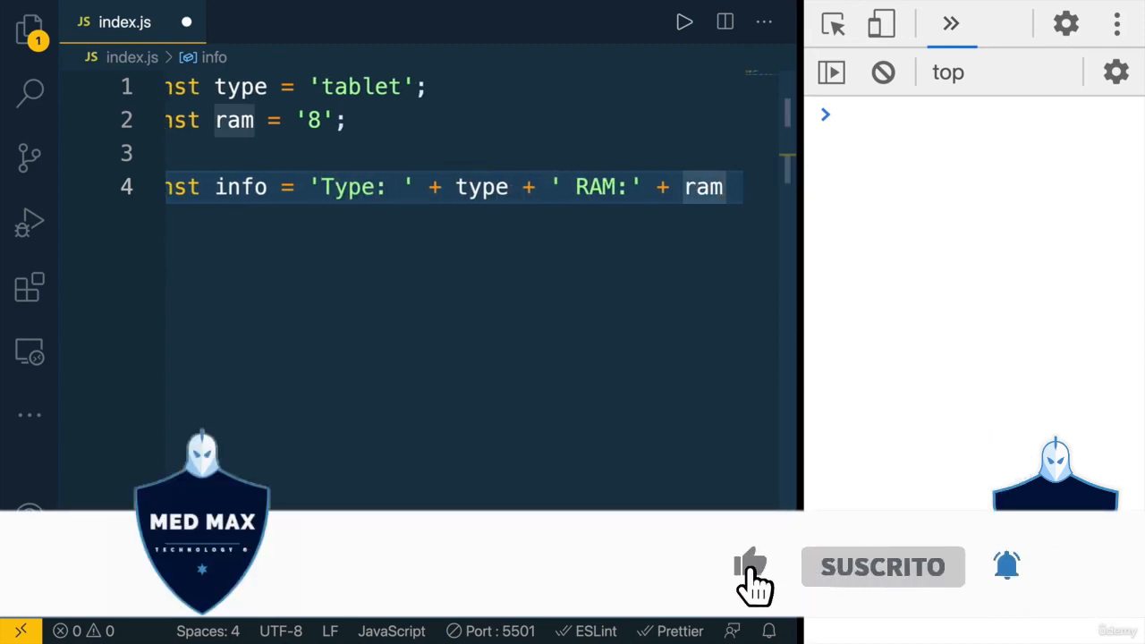
pyautogui.write('console')
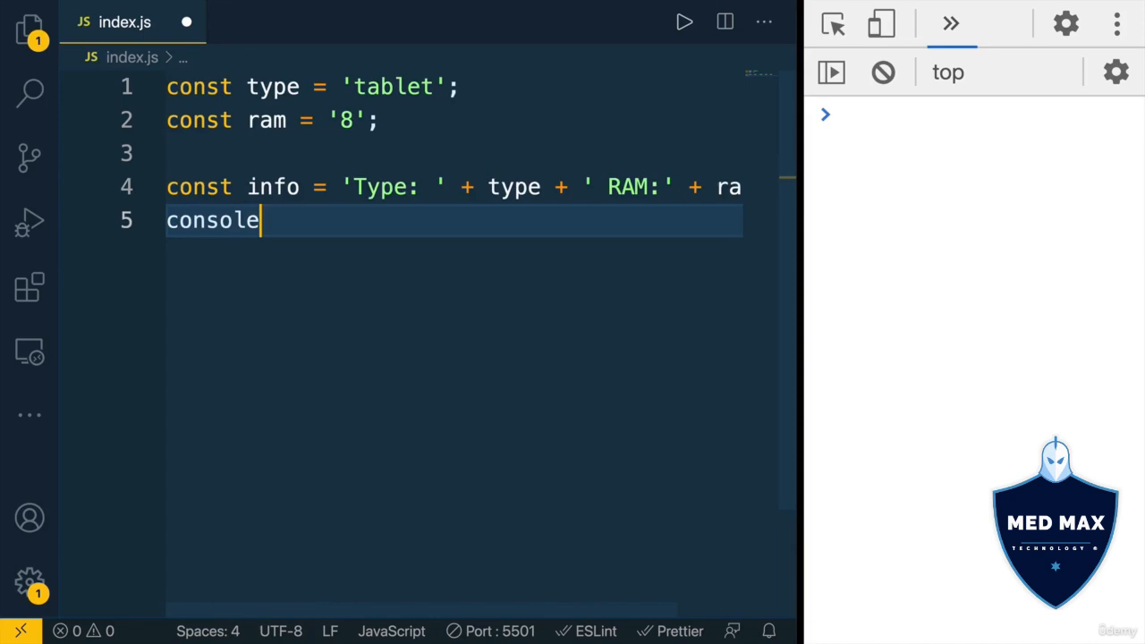
pyautogui.write('.log(info);')
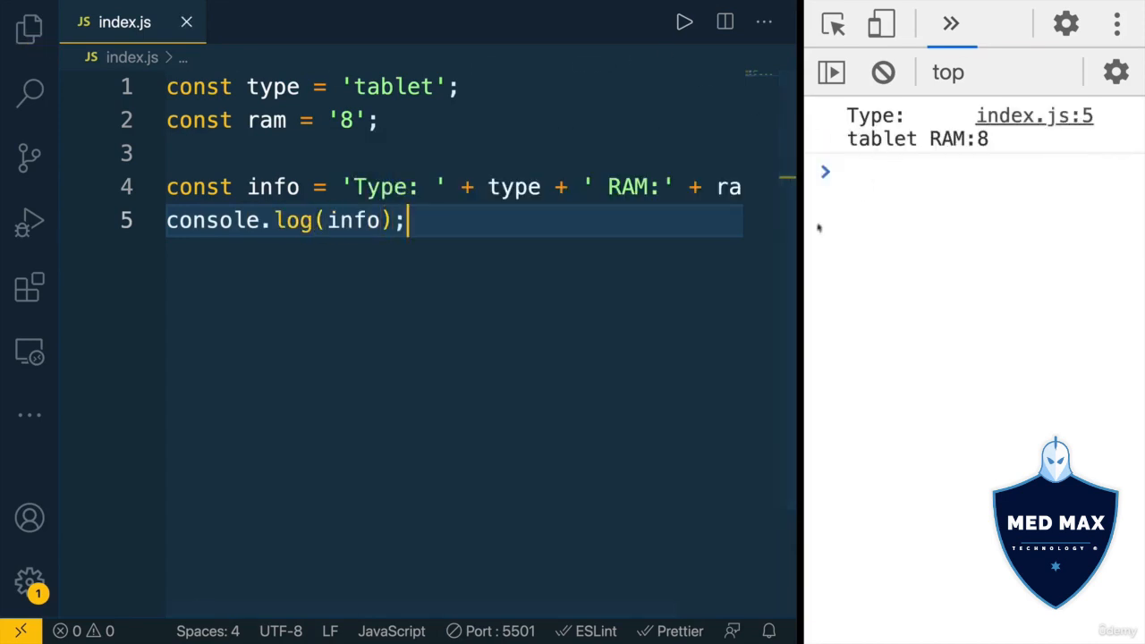
pyautogui.moveTo(797, 327)
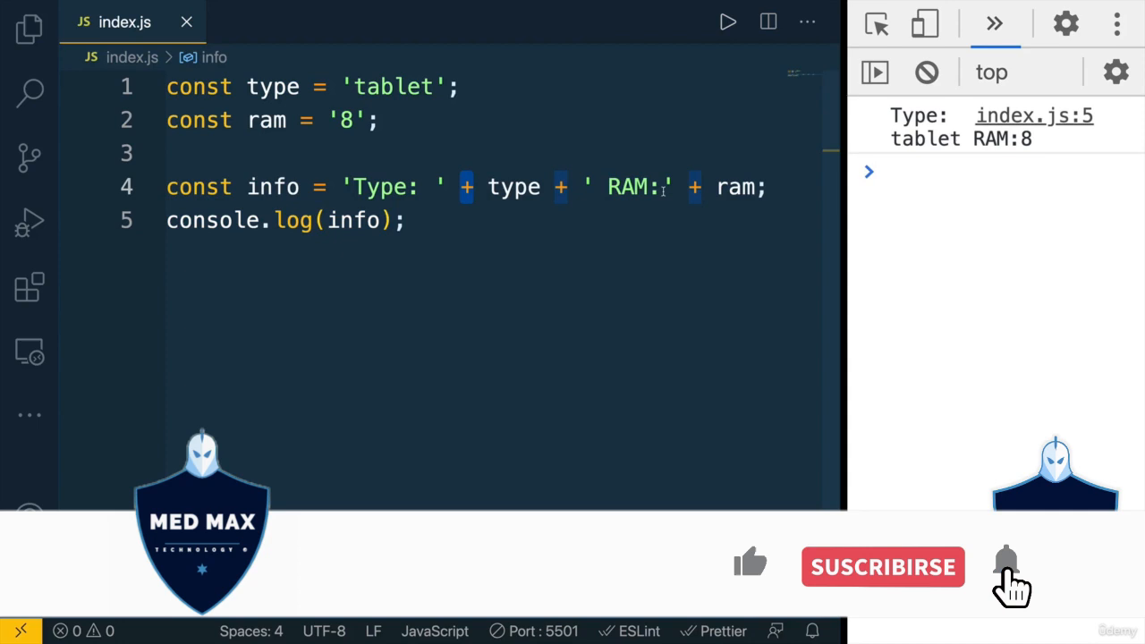
pyautogui.click(883, 567)
pyautogui.write('const info')
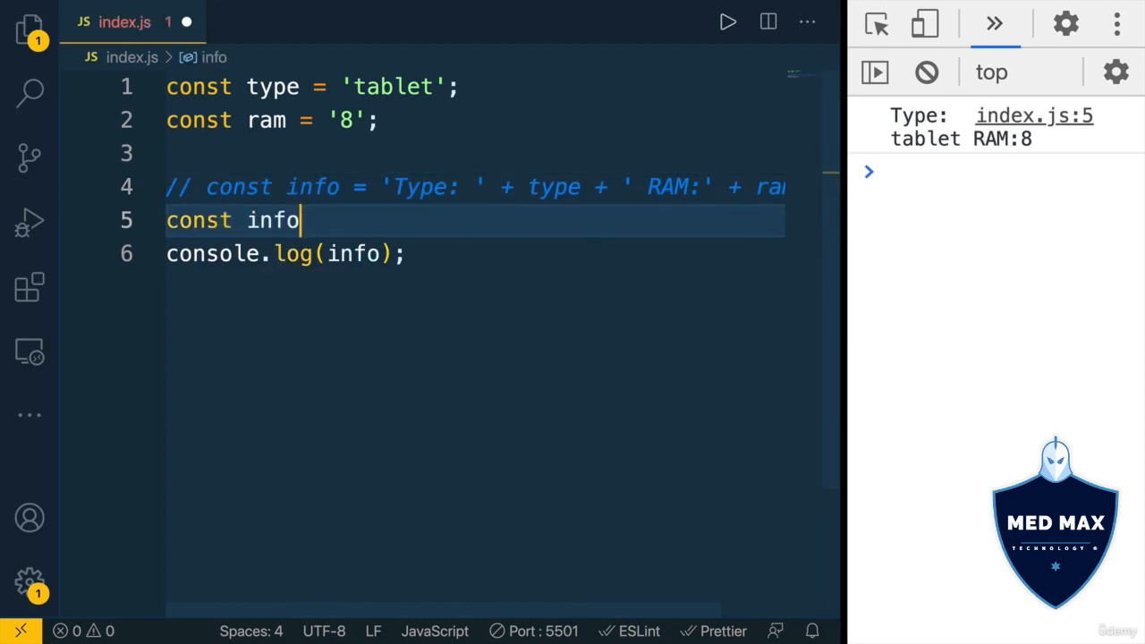
# Step: Write const info = `Type: ${type} RAM: ${ram}` as the new template-literal line
pyautogui.write('= `')
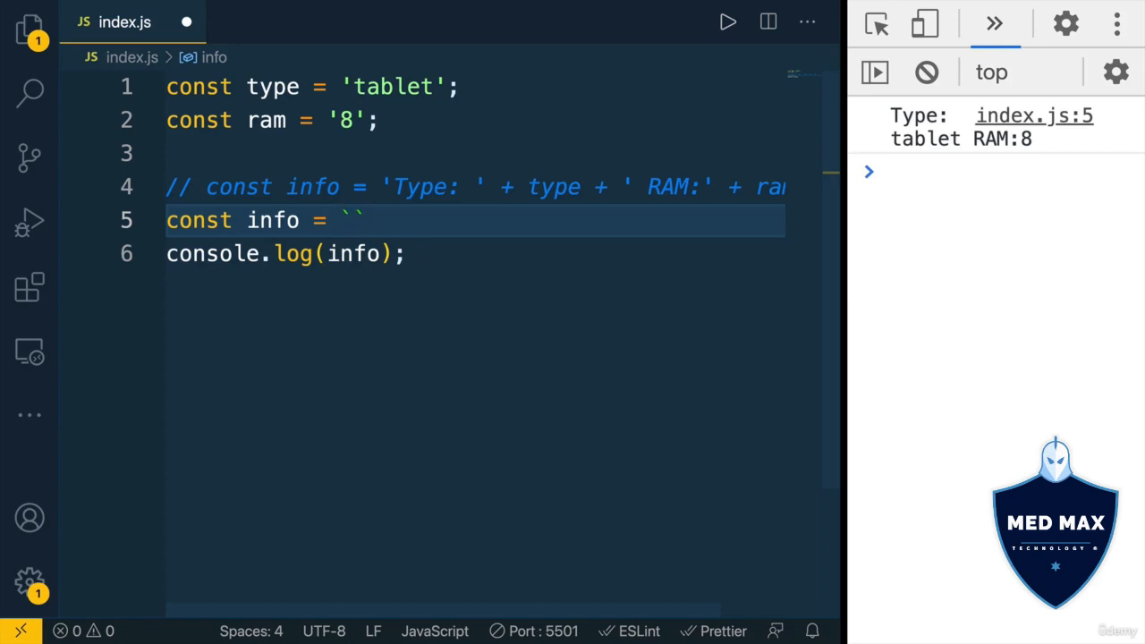
pyautogui.write('Type:')
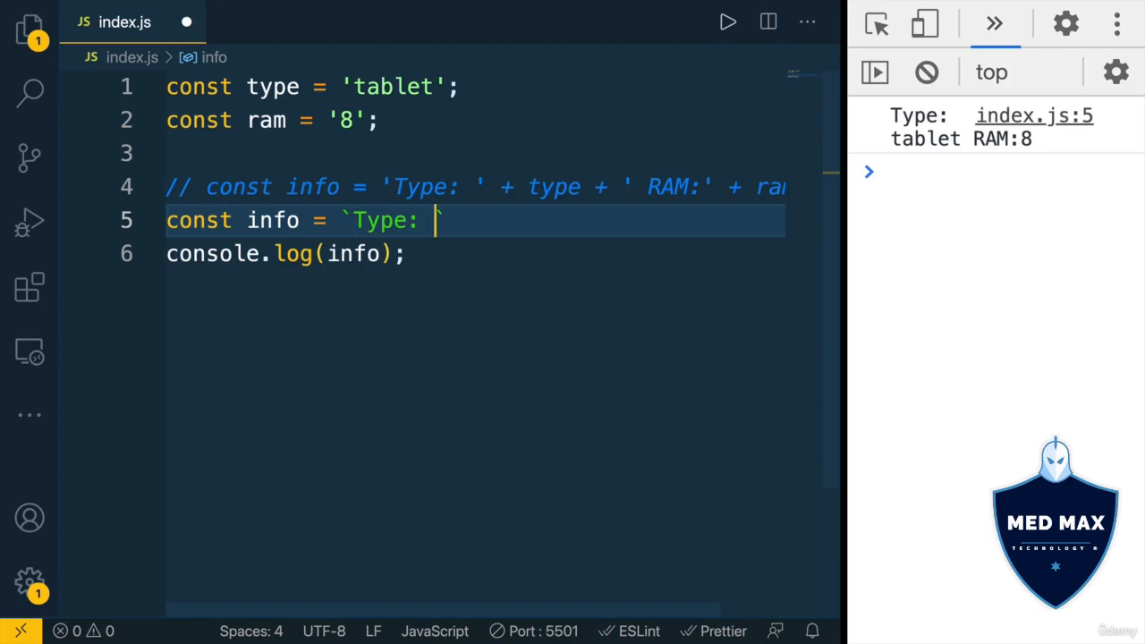
pyautogui.write('$')
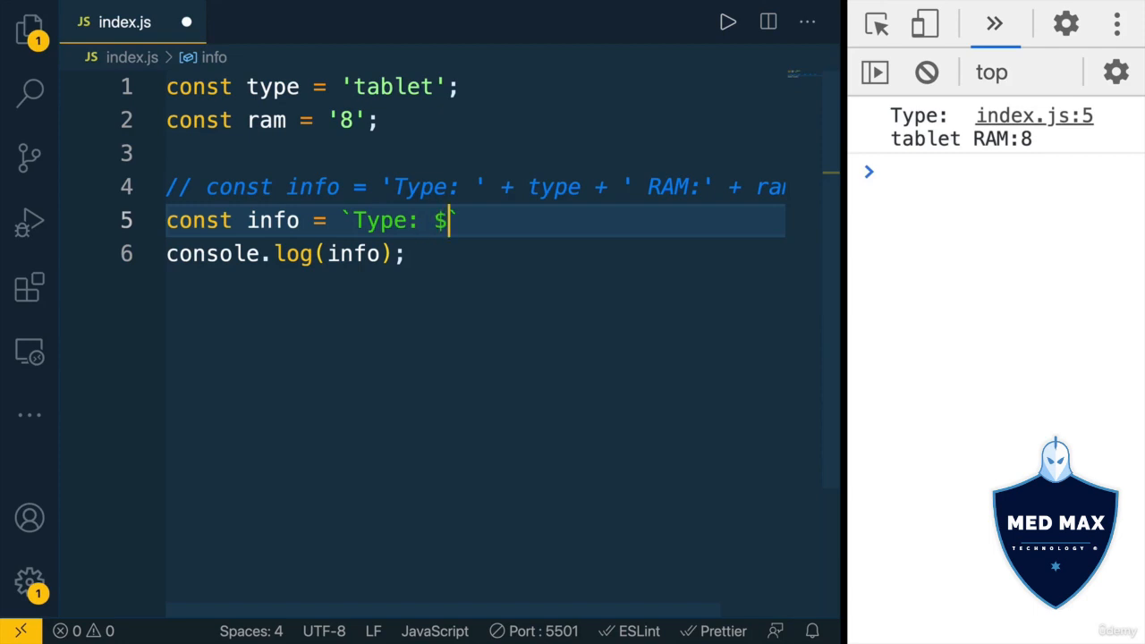
pyautogui.write('{')
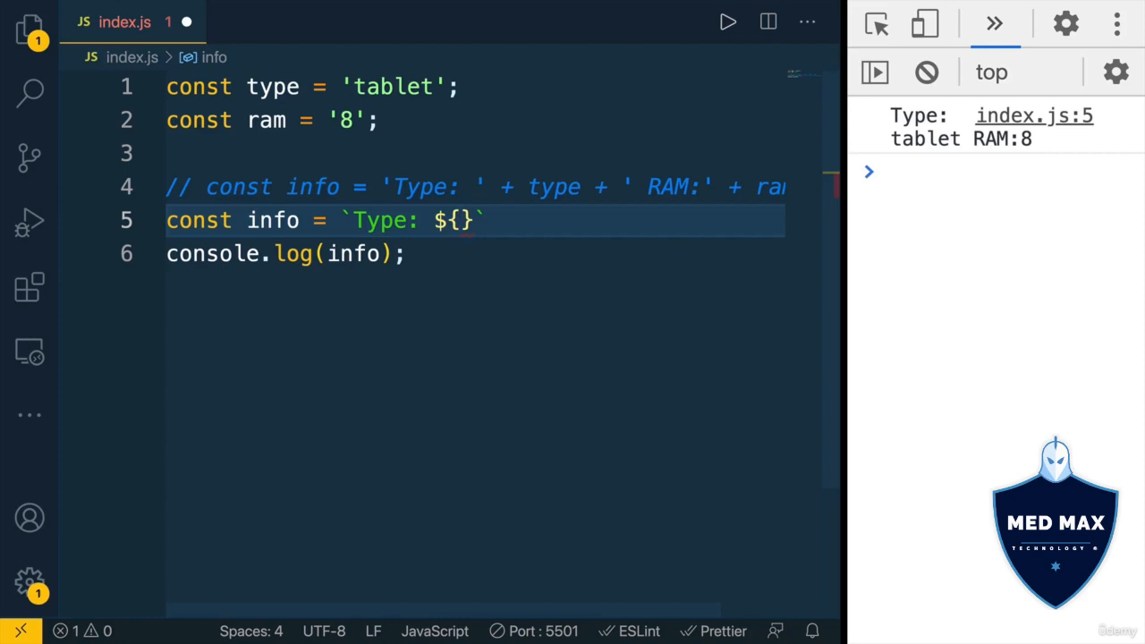
pyautogui.write('typ')
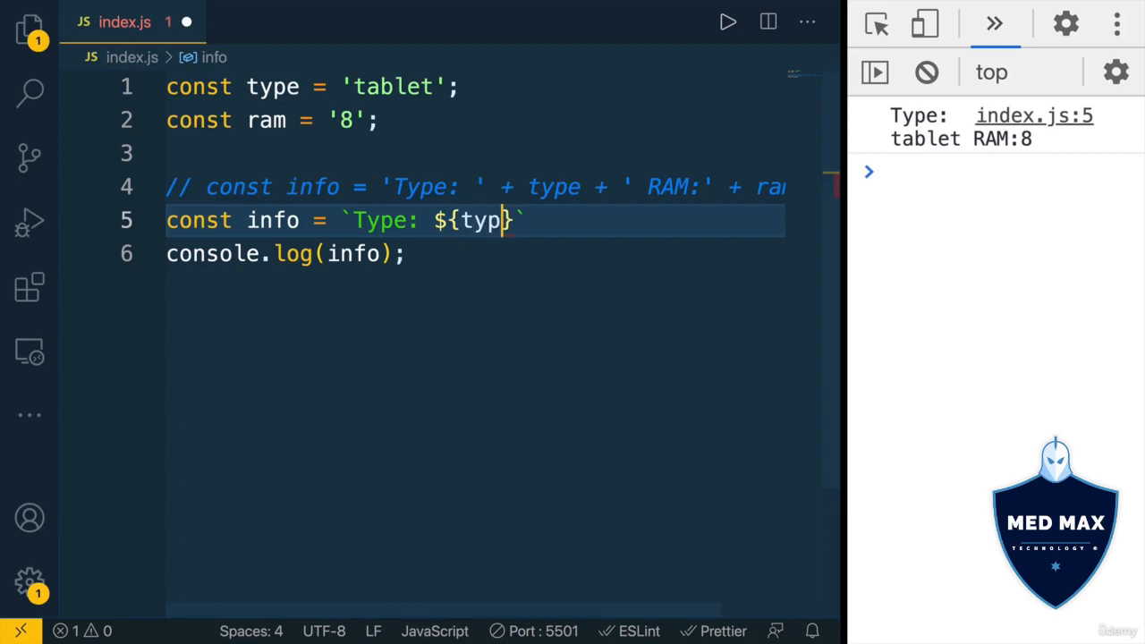
pyautogui.write('e')
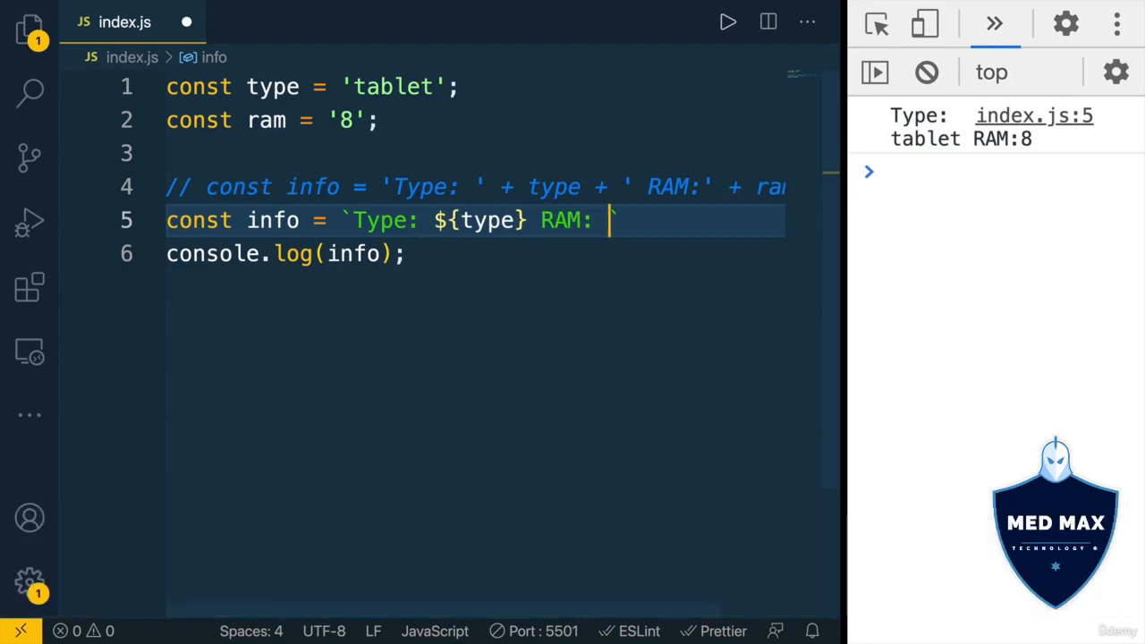
pyautogui.write('$')
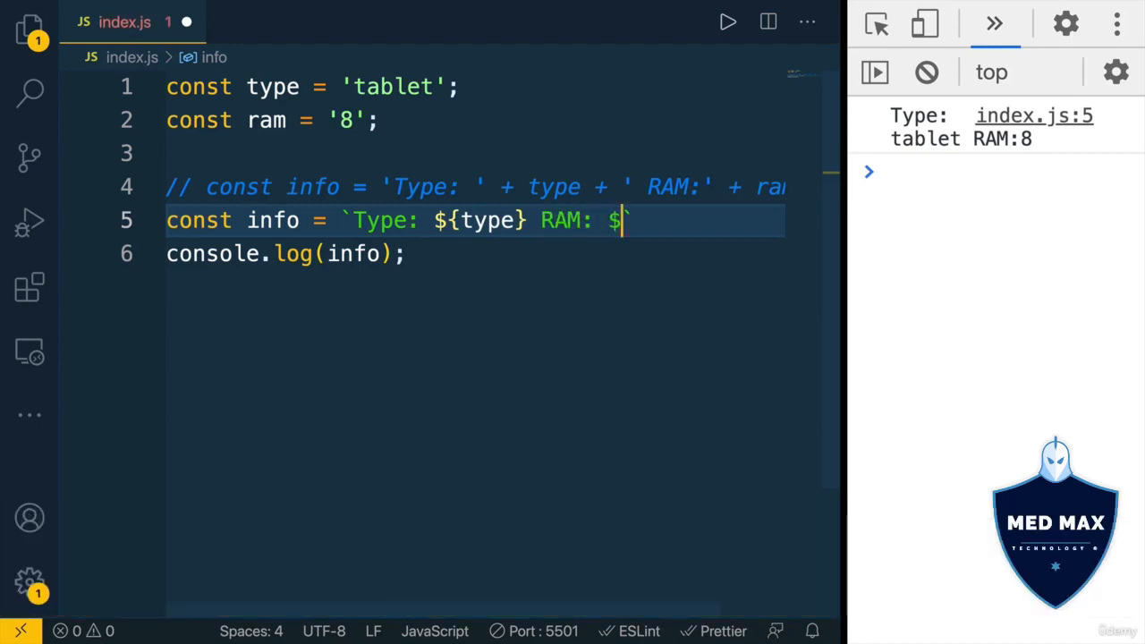
pyautogui.write('{ram}')
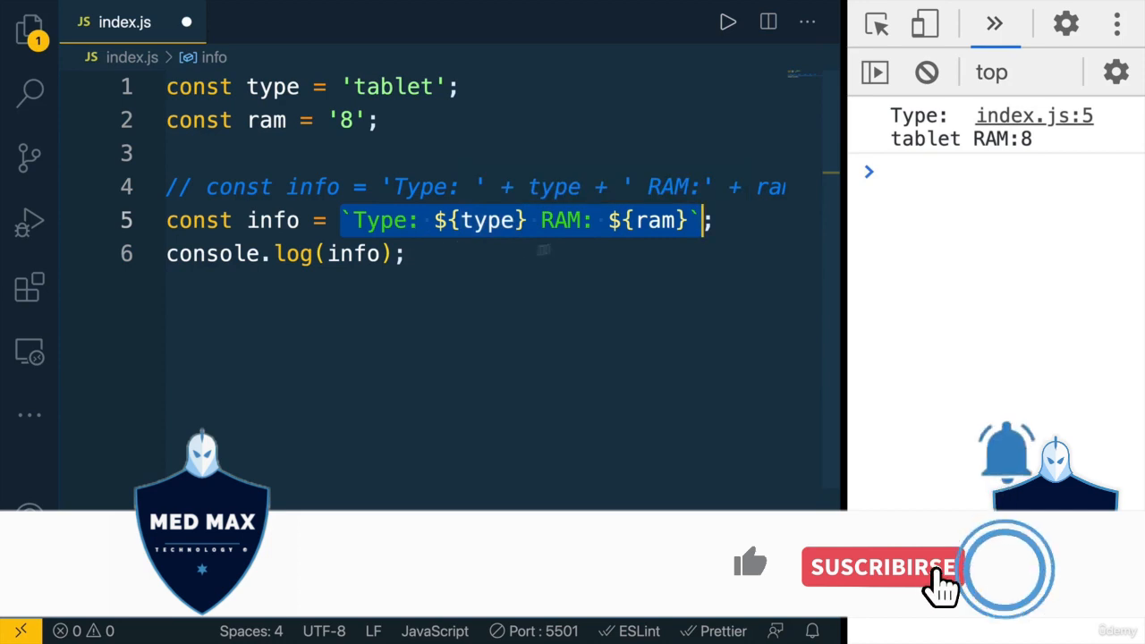
pyautogui.click(881, 567)
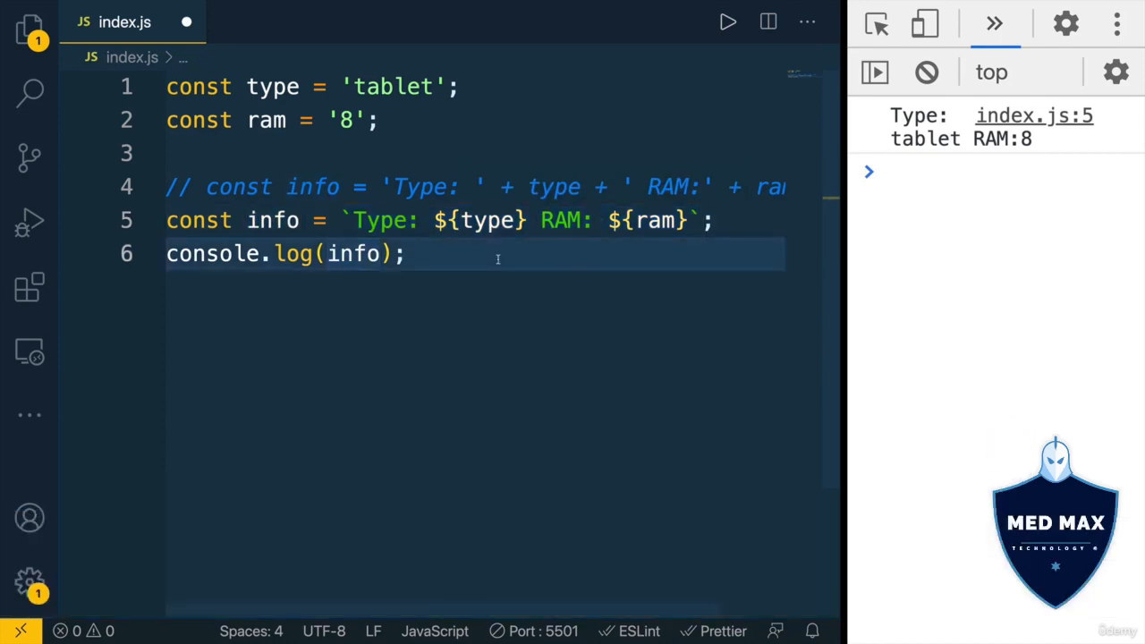
# Step: Save index.js and select type inside the ${} placeholder
pyautogui.press('ctrl+s')
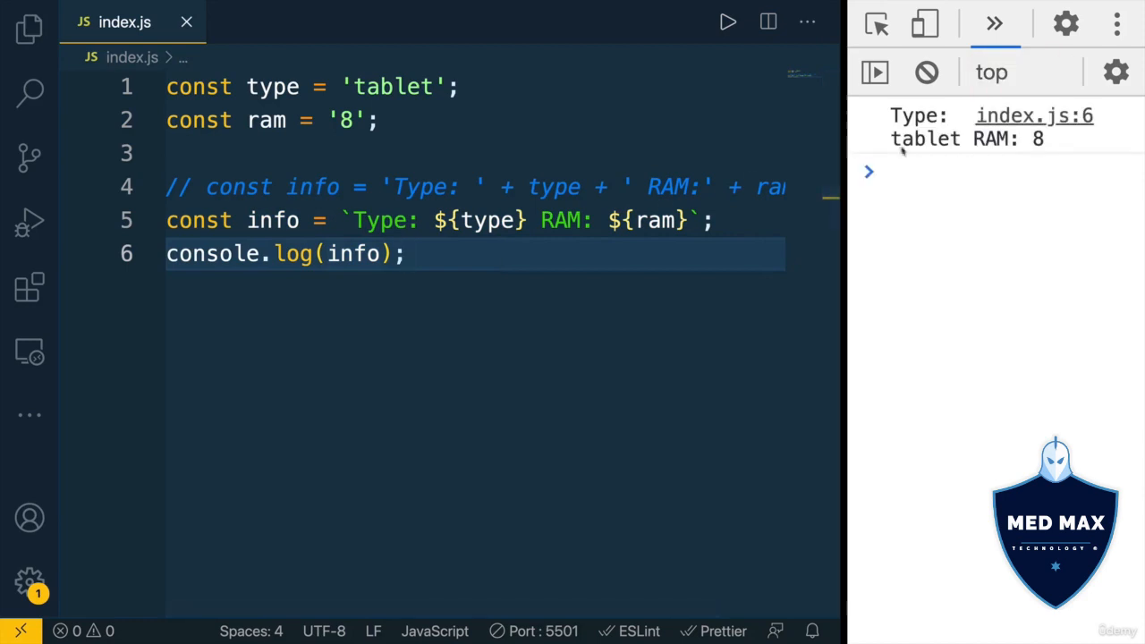
pyautogui.click(405, 254)
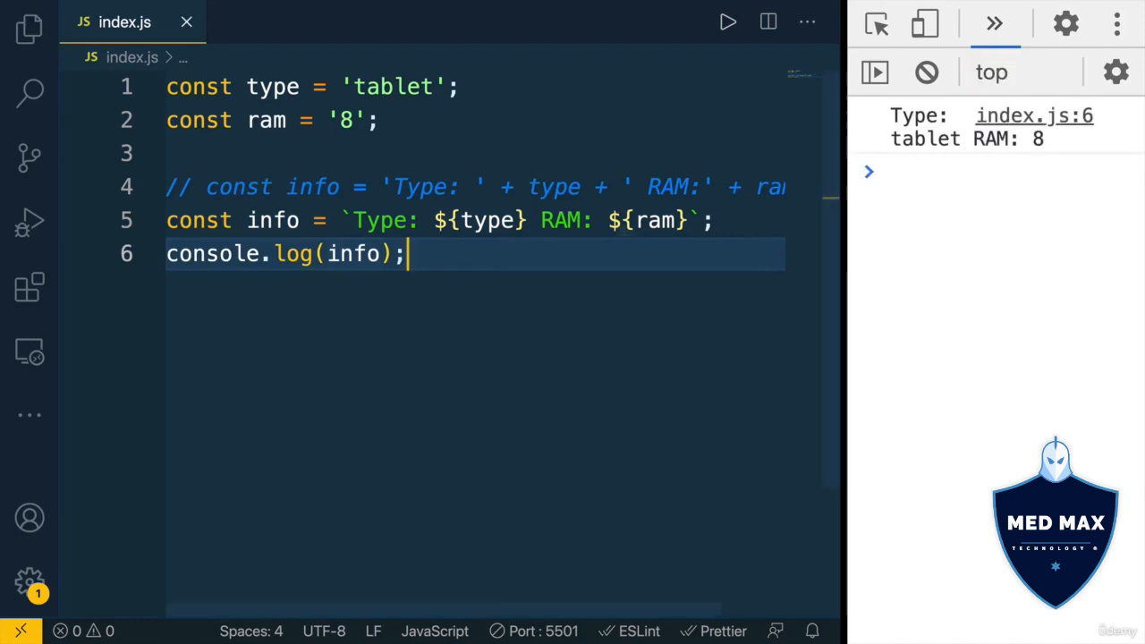
pyautogui.doubleClick(484, 221)
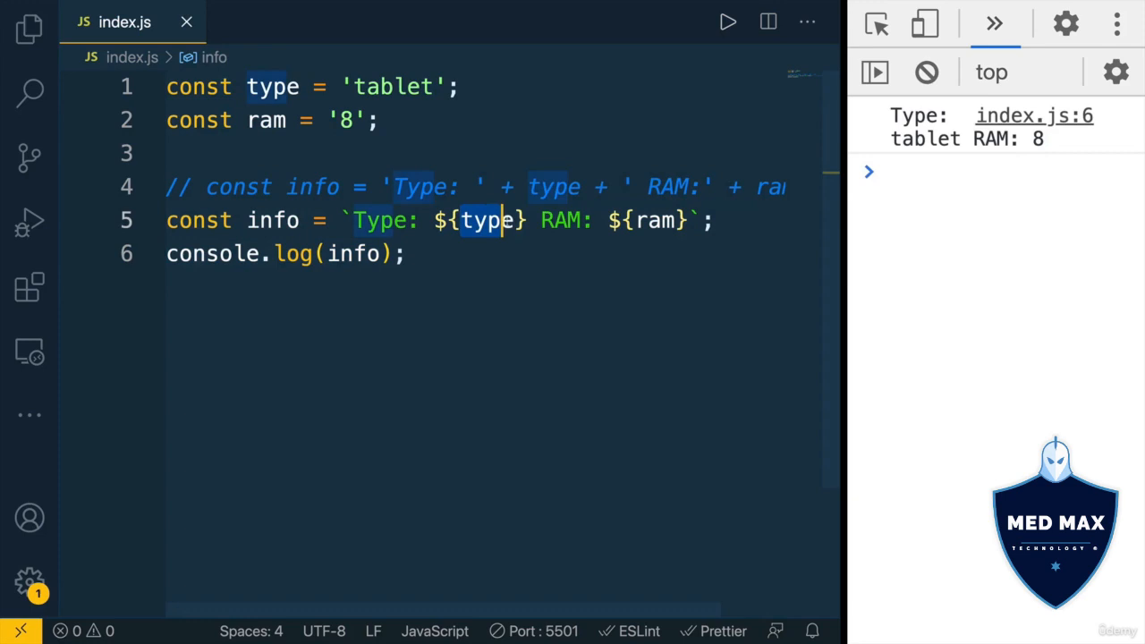
pyautogui.moveTo(487, 220)
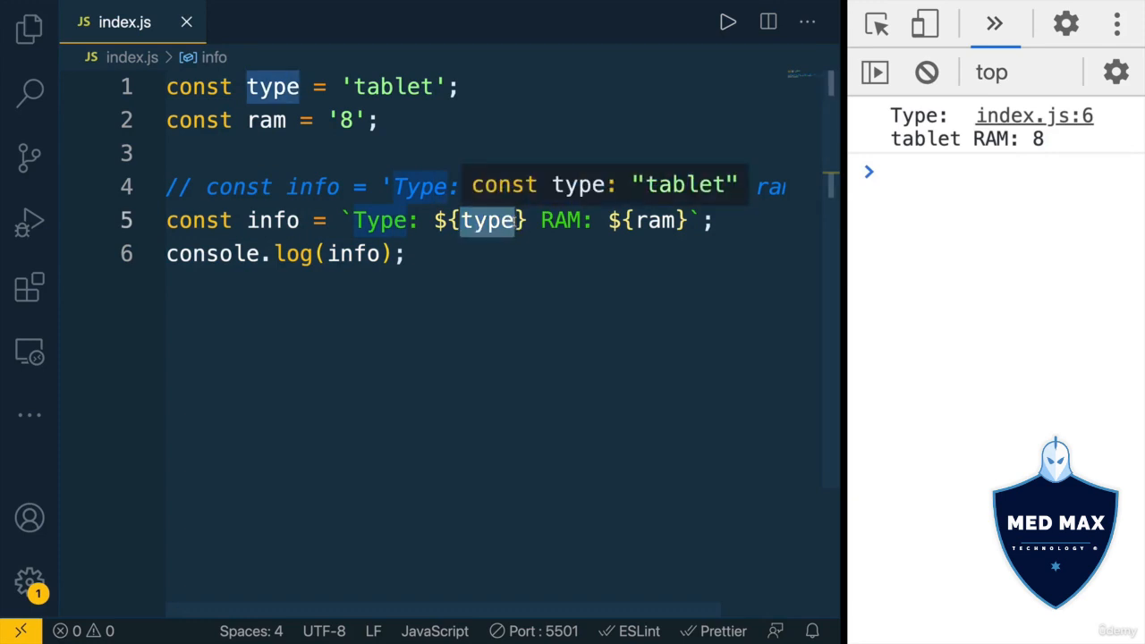
# Step: Put 2 + 2 - 5 in the type placeholder, then replace it with Math.random()
pyautogui.write('2 + 2')
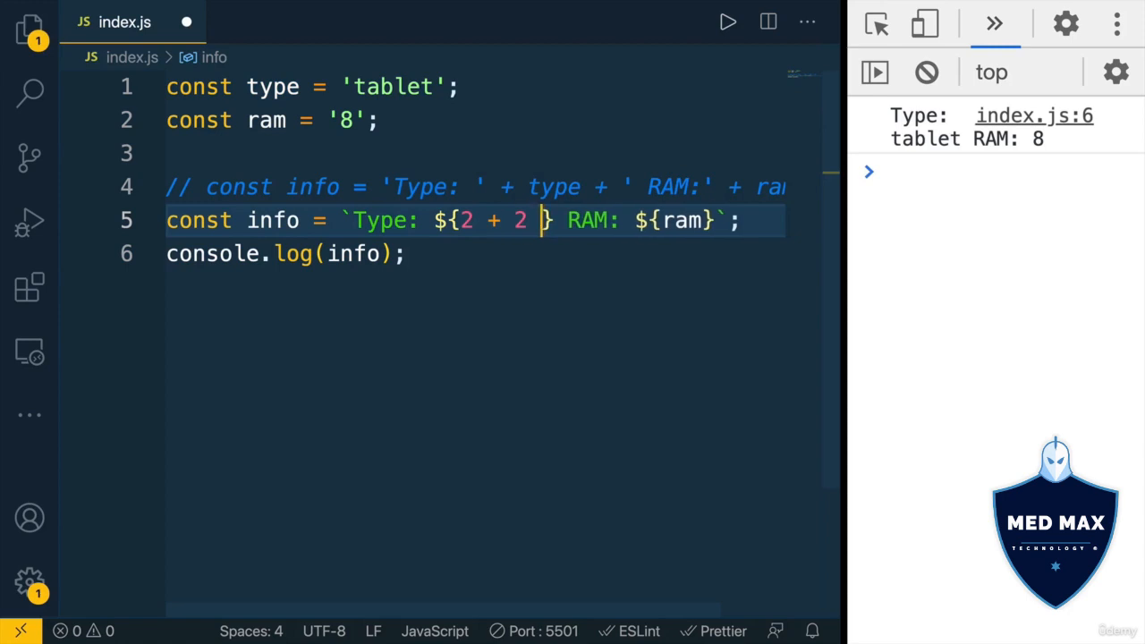
pyautogui.write('- 5')
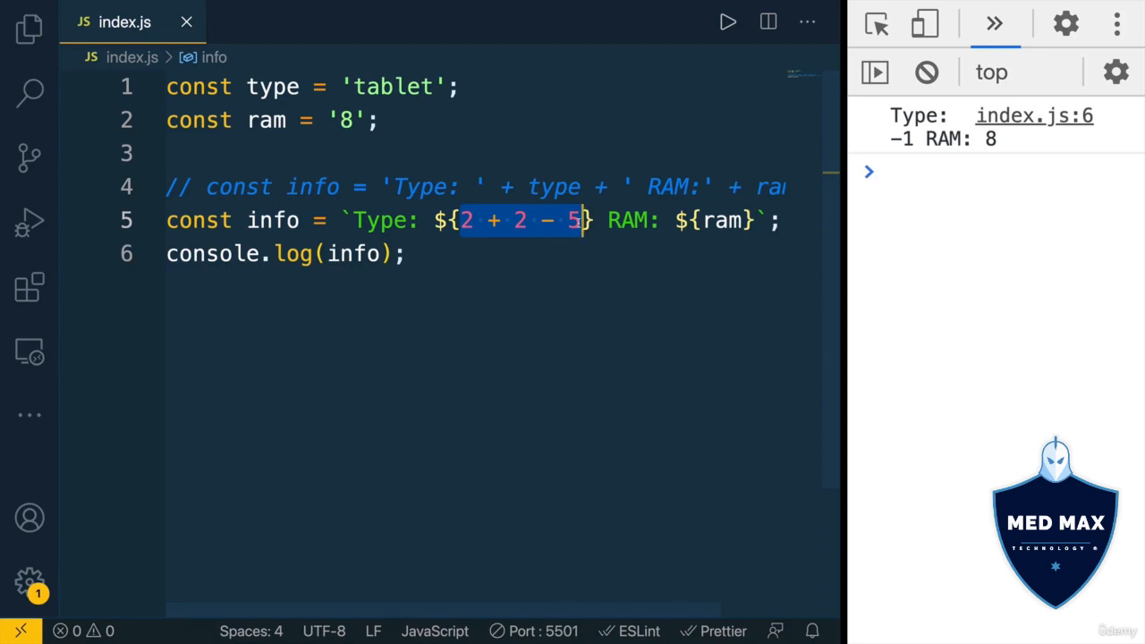
pyautogui.write('Math.')
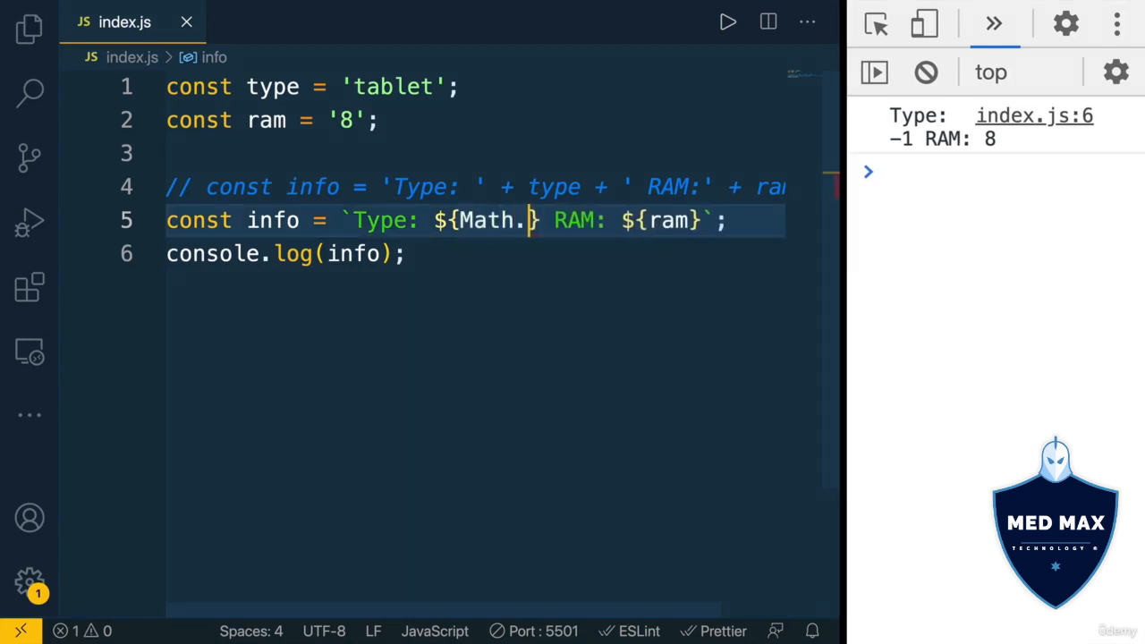
pyautogui.write('random()')
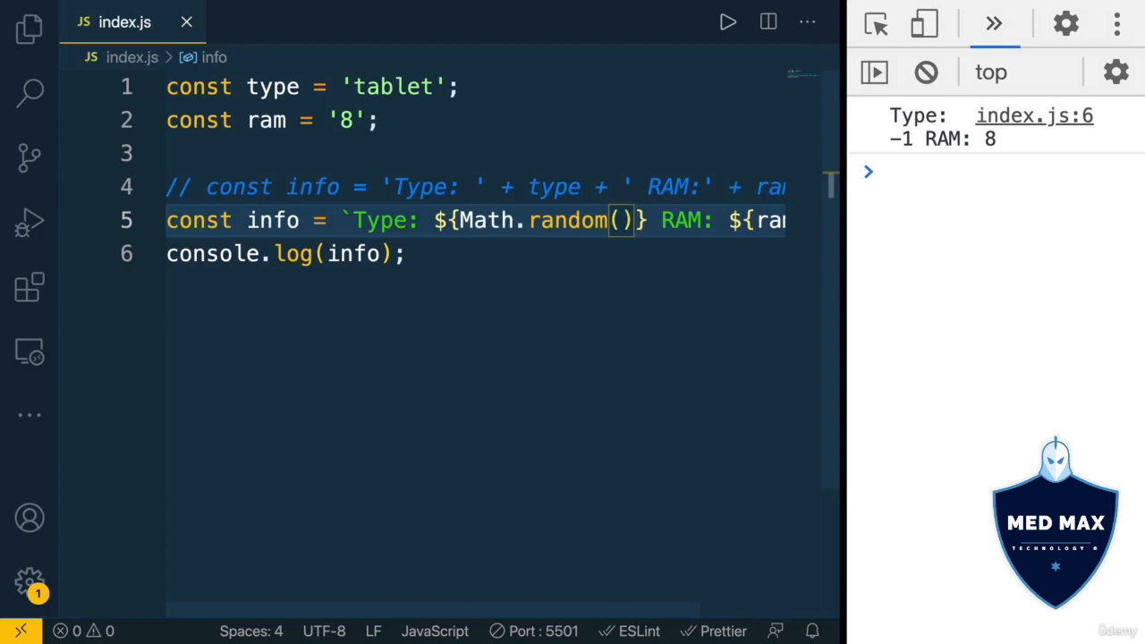